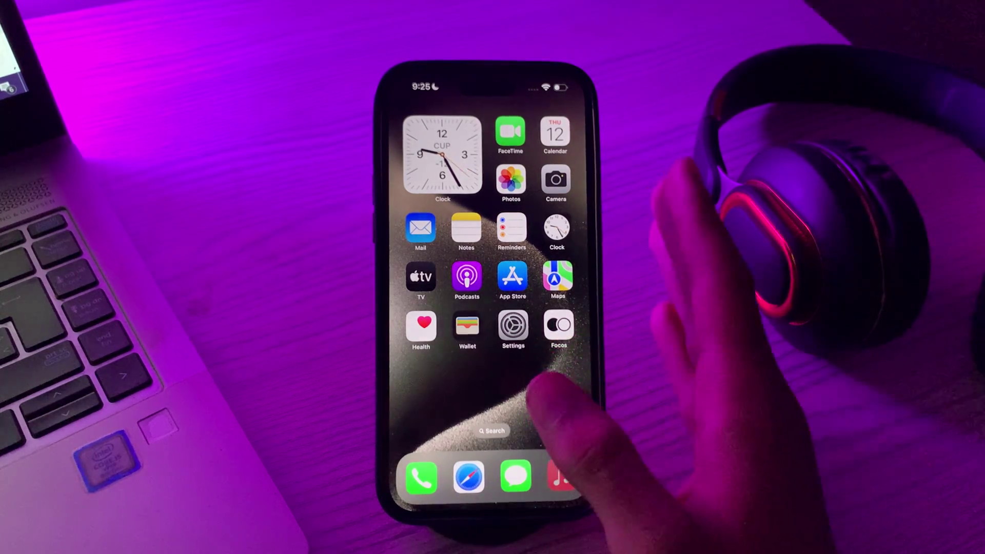
- Swipe across the Home Screen to reach and launch the Settings app
{"action": "scroll", "scroll_direction": "left", "scroll_amount": 3}
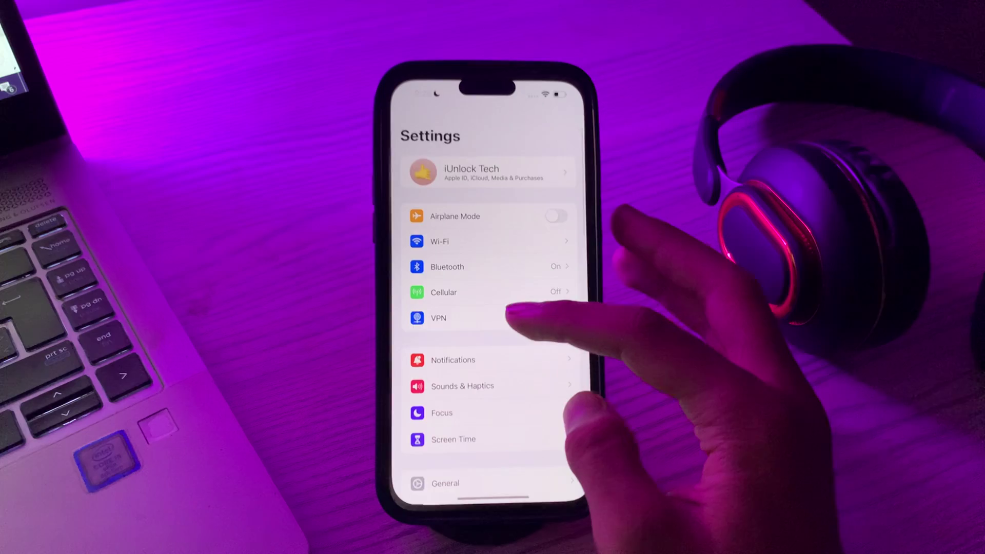
- Scroll down the Settings list to reach Face ID & Passcode
{"action": "scroll", "scroll_direction": "down", "scroll_amount": 3}
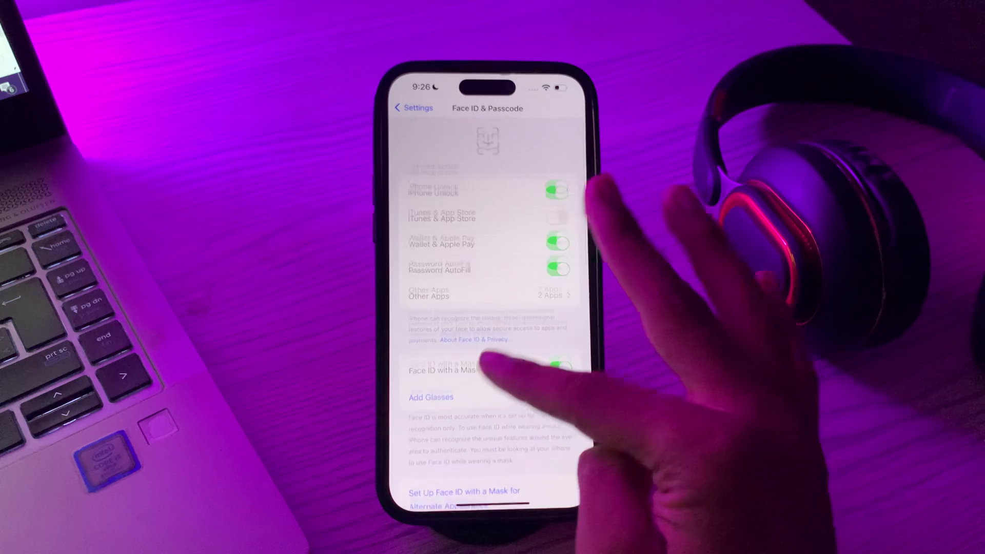
{"action": "scroll", "scroll_direction": "down", "scroll_amount": 3}
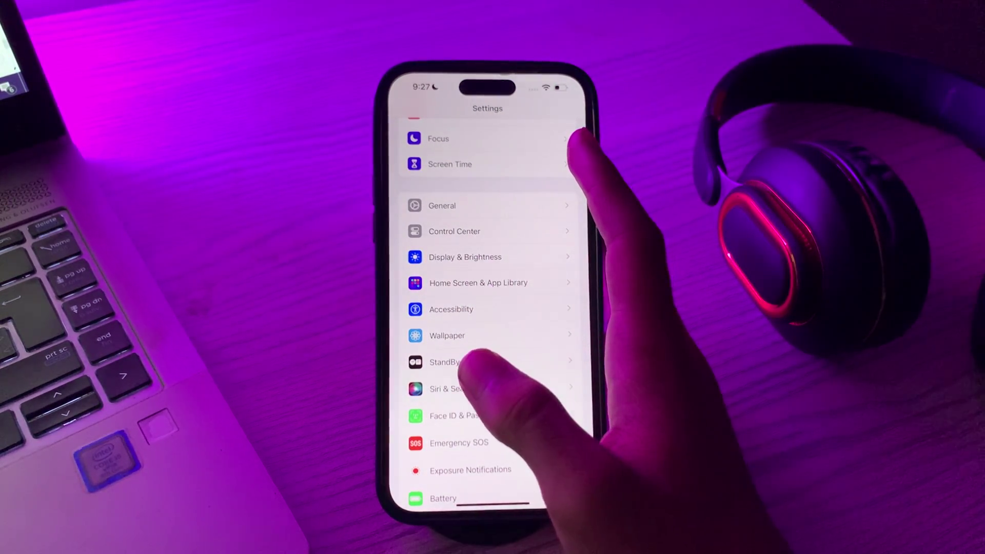
- Choose Reset All Settings under Transfer or Reset iPhone, bringing up the passcode prompt
{"action": "scroll", "scroll_direction": "down", "scroll_amount": 3}
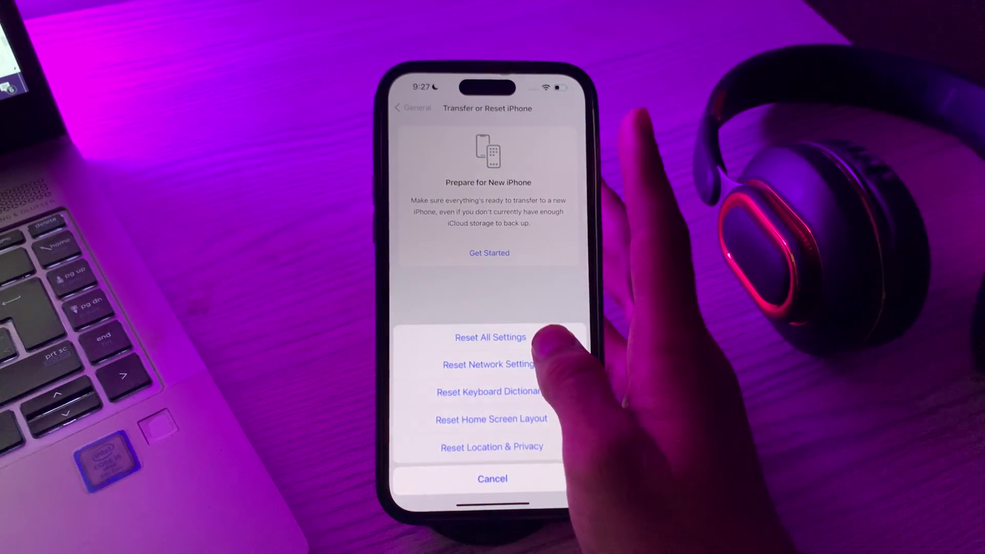
{"action": "left_click", "coordinate": [490, 337]}
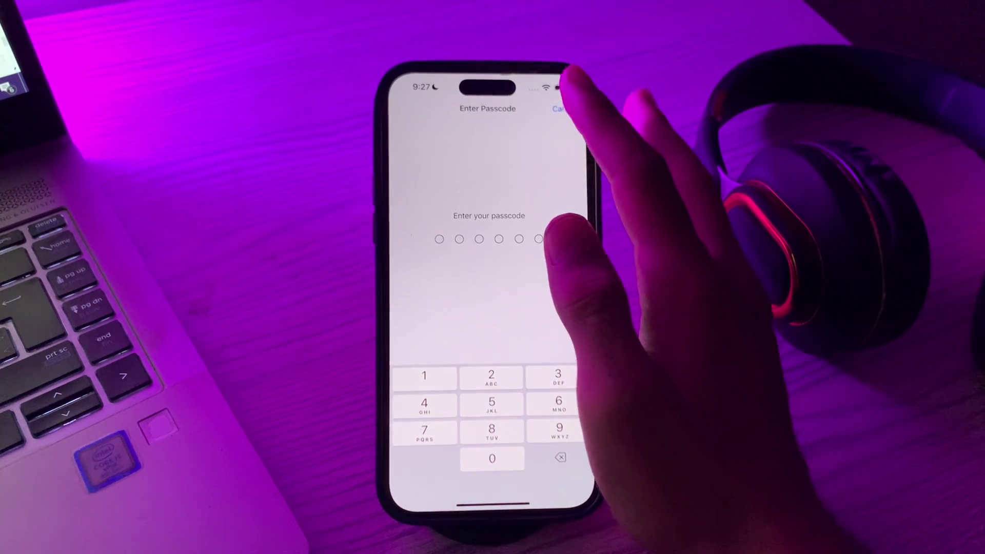